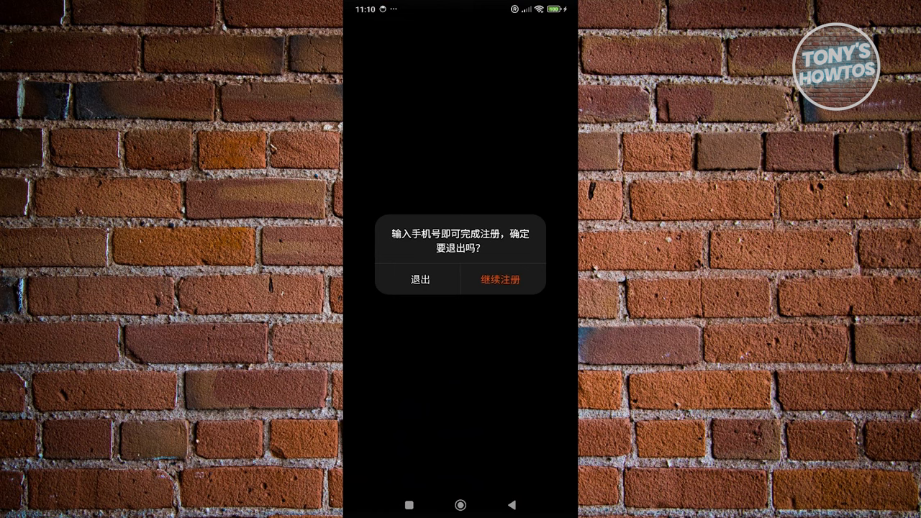
Exit the phone-number registration prompt and show the recent-apps overview
click(420, 279)
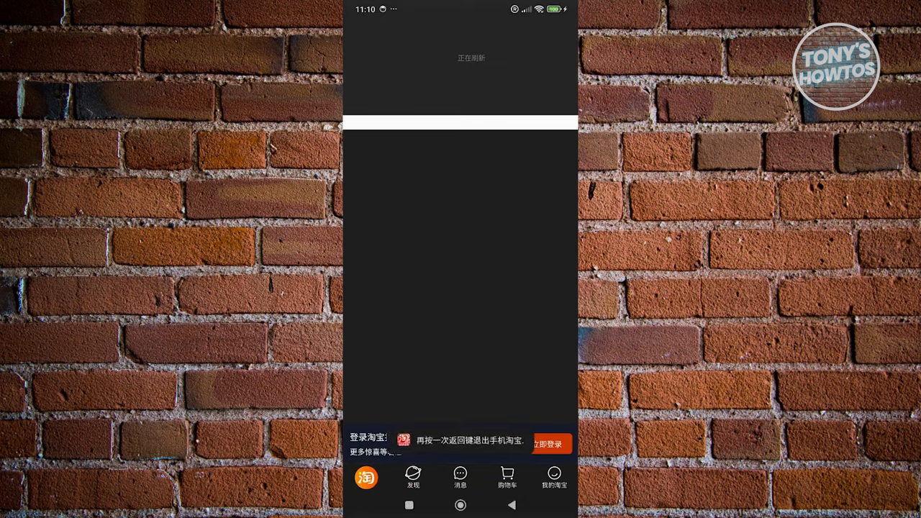
click(409, 504)
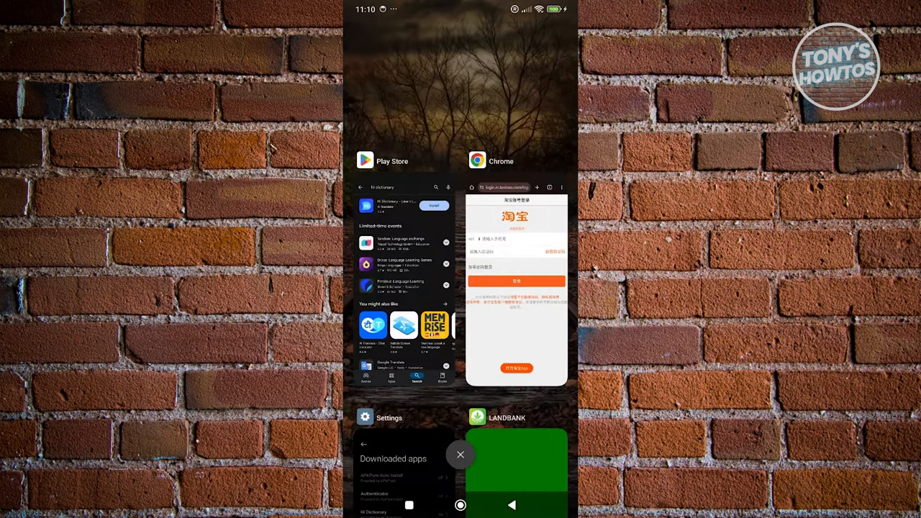
Switch to the Play Store and launch Hi Dictionary from its listing
click(461, 506)
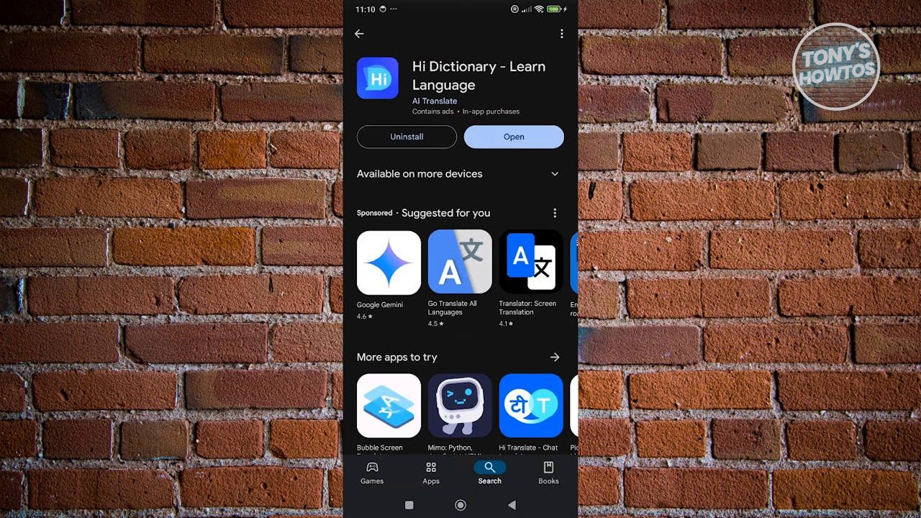
click(514, 137)
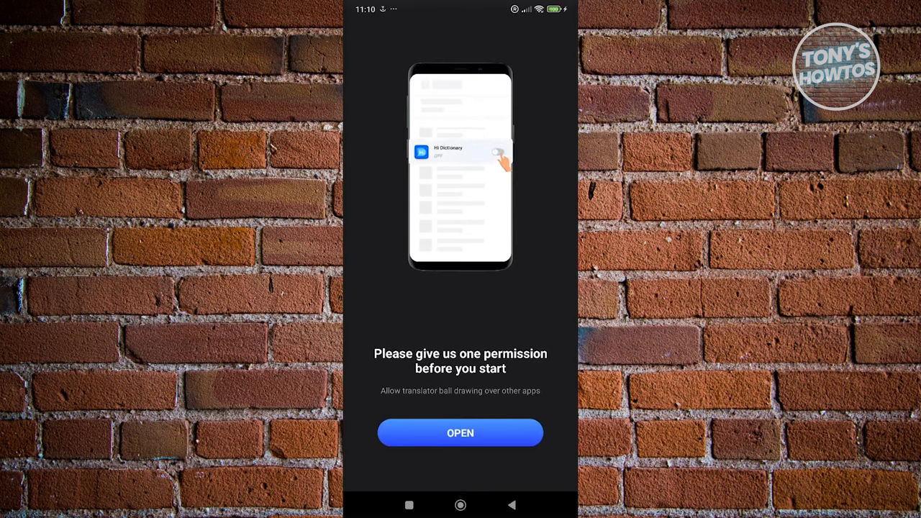
Reach Hi Dictionary in the Display over other apps list and enable its overlay permission
click(498, 153)
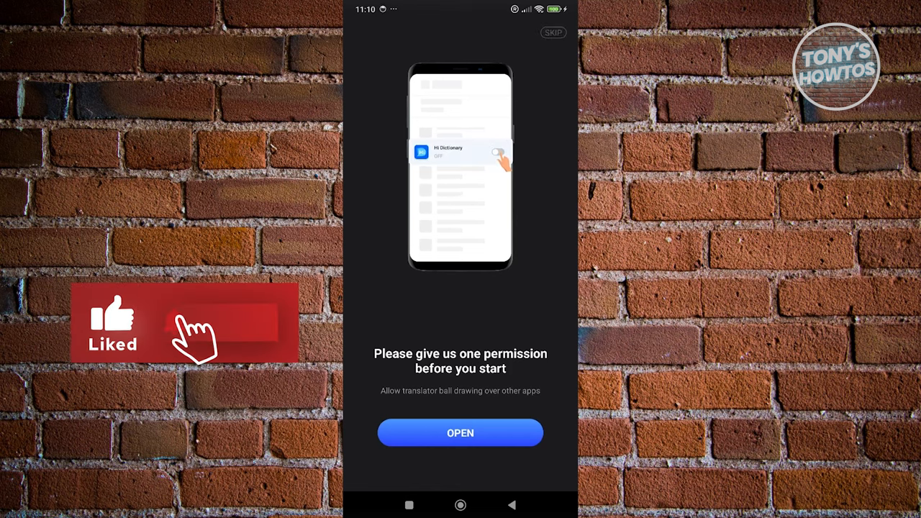
click(460, 432)
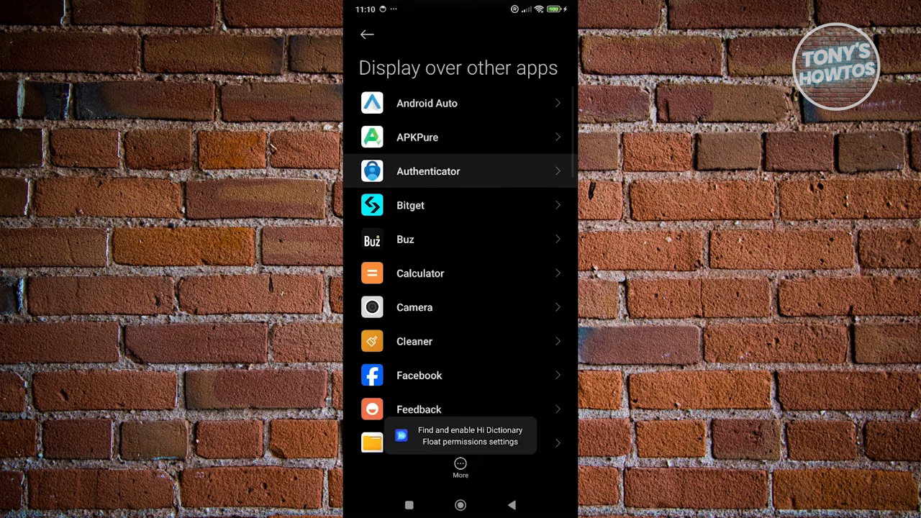
scroll(down, 3)
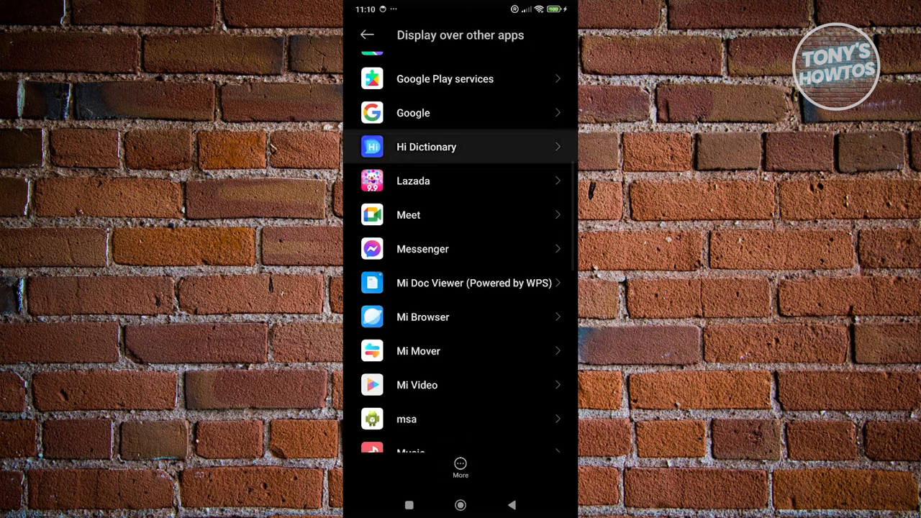
click(426, 147)
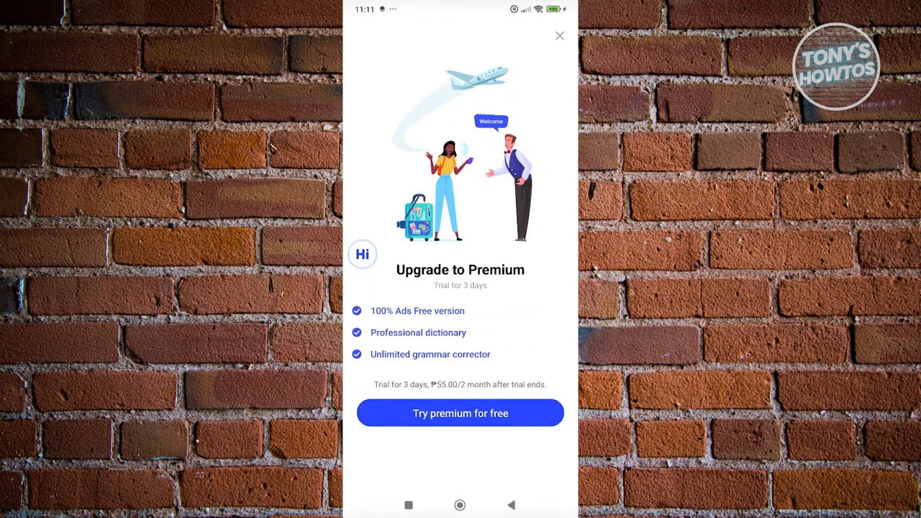
Dismiss the premium offer, allow notifications, and return to the home screen
click(558, 34)
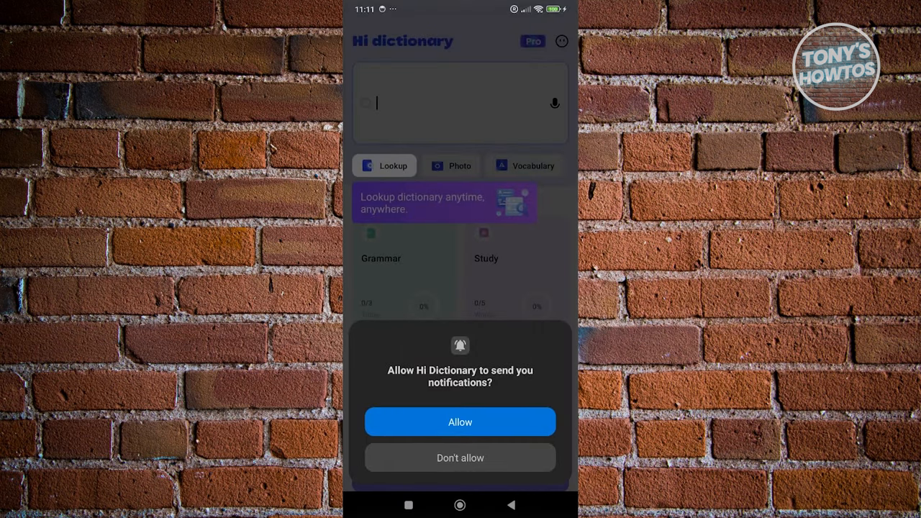
click(461, 422)
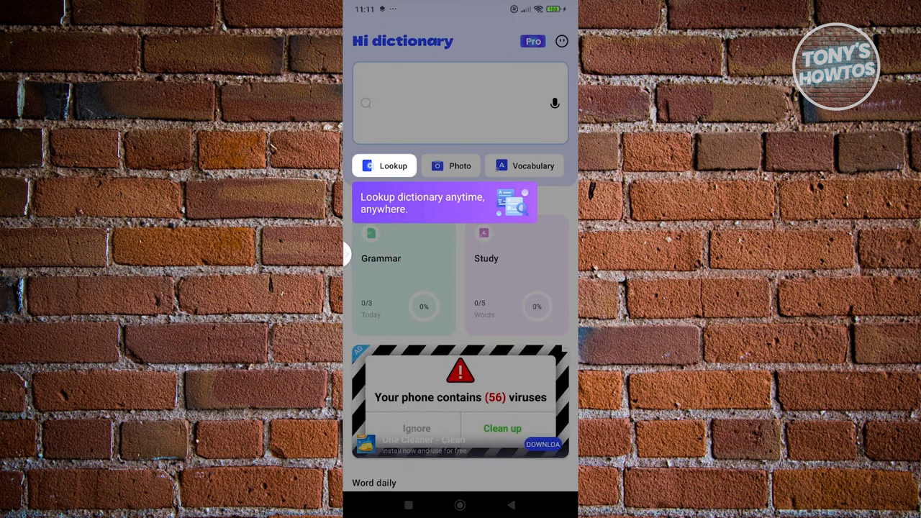
click(461, 104)
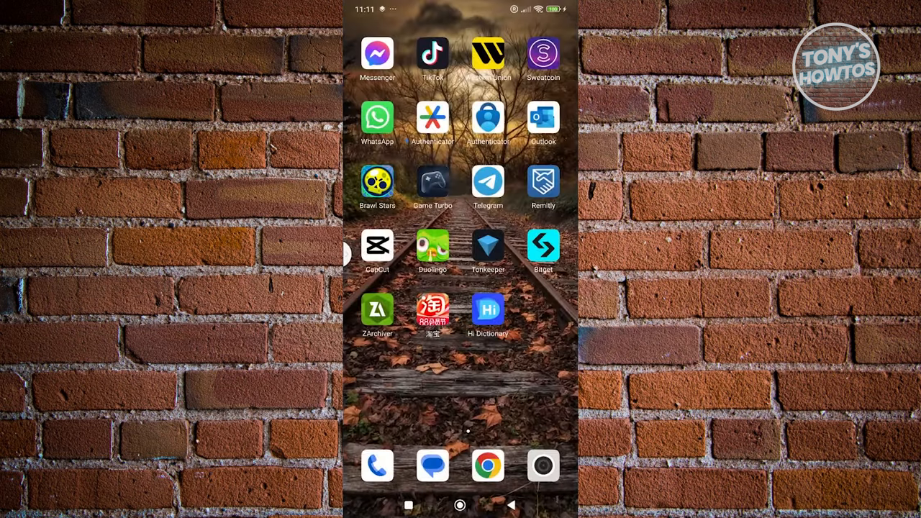
Launch Taobao and accept Hi Dictionary's screen-reading user consent
click(432, 311)
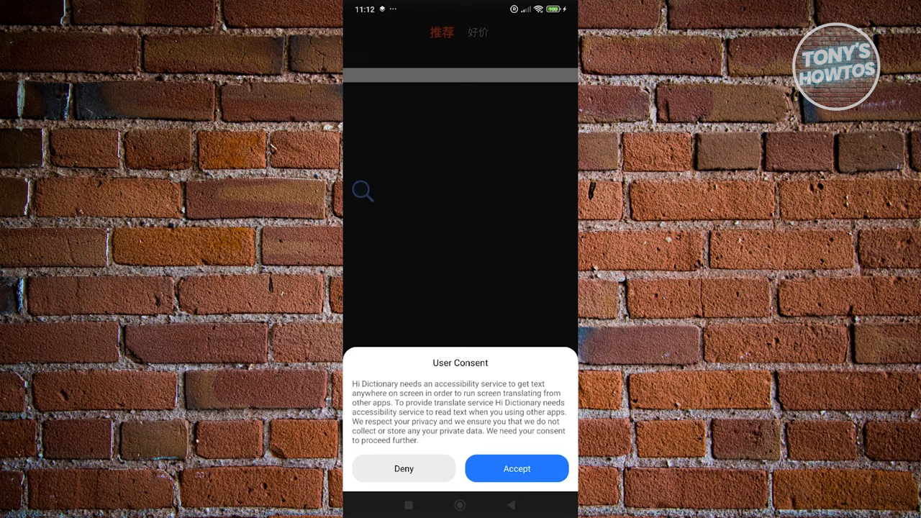
click(517, 469)
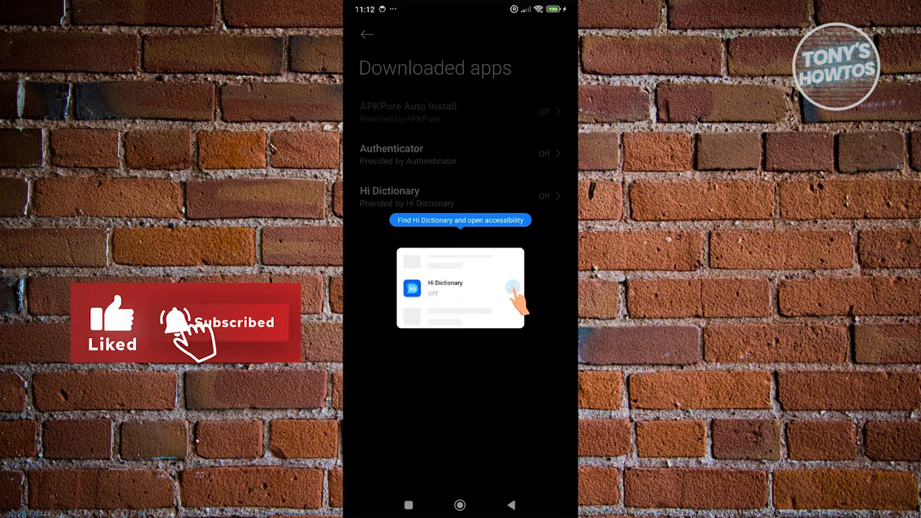
Turn on Use Hi Dictionary accessibility service, accept the risk warning with OK, and go back to Taobao
click(510, 288)
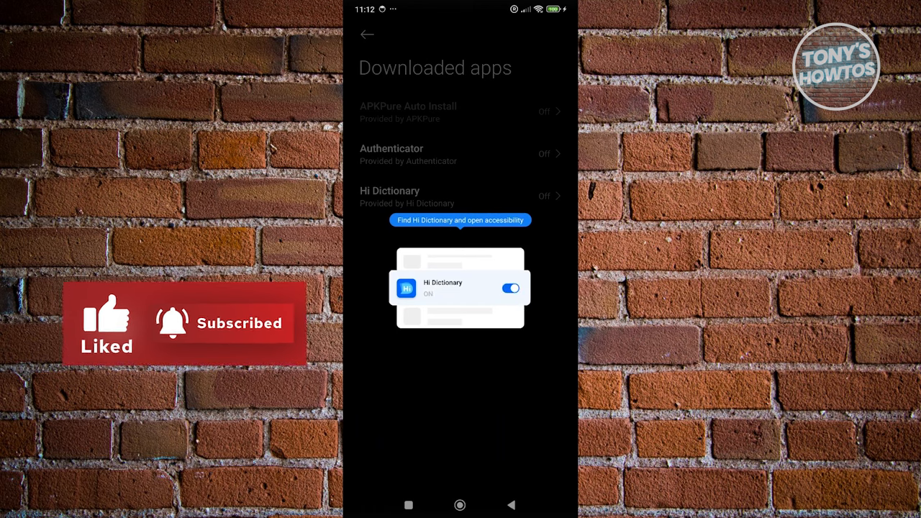
click(461, 196)
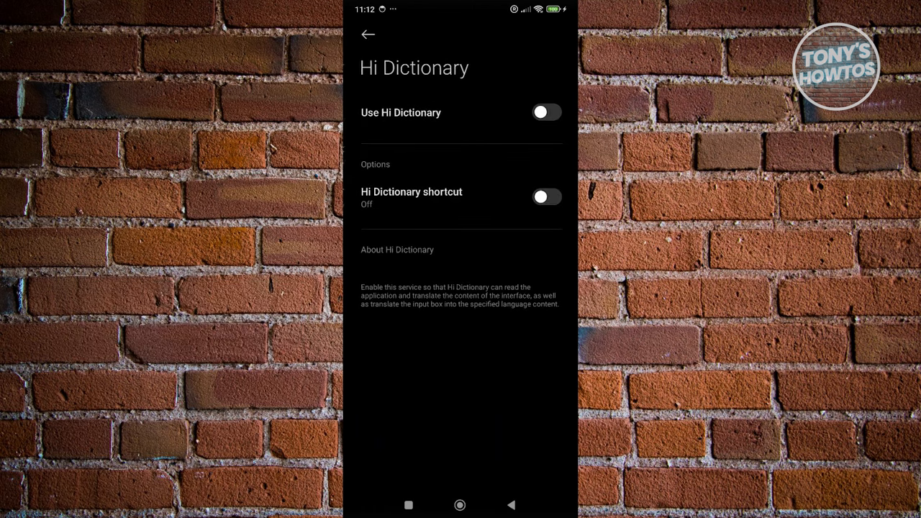
click(545, 113)
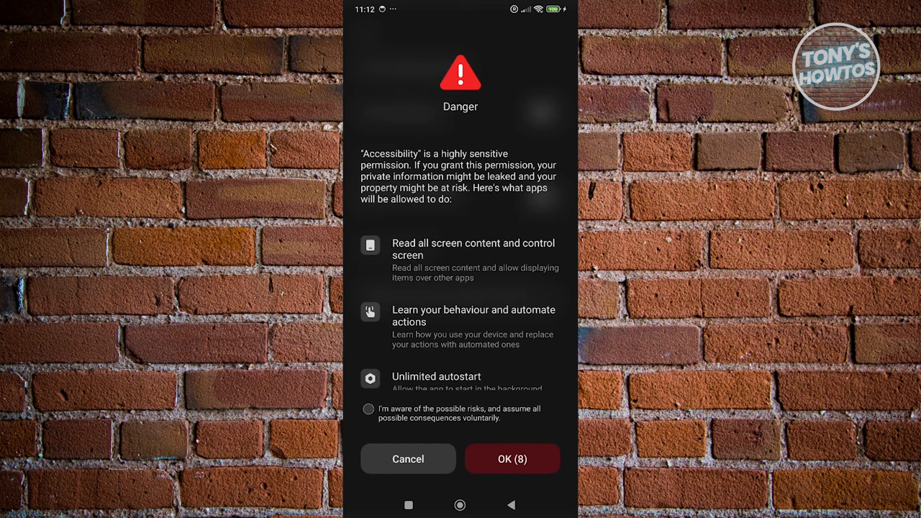
click(369, 409)
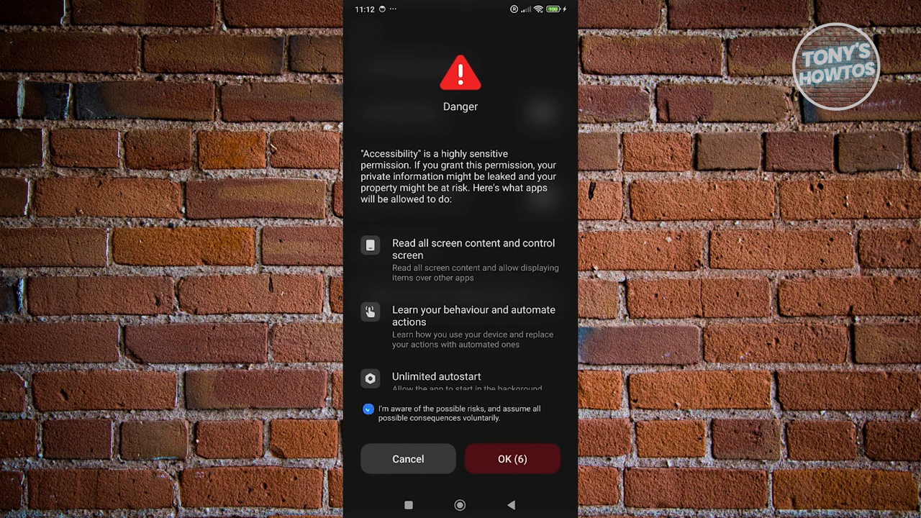
click(369, 409)
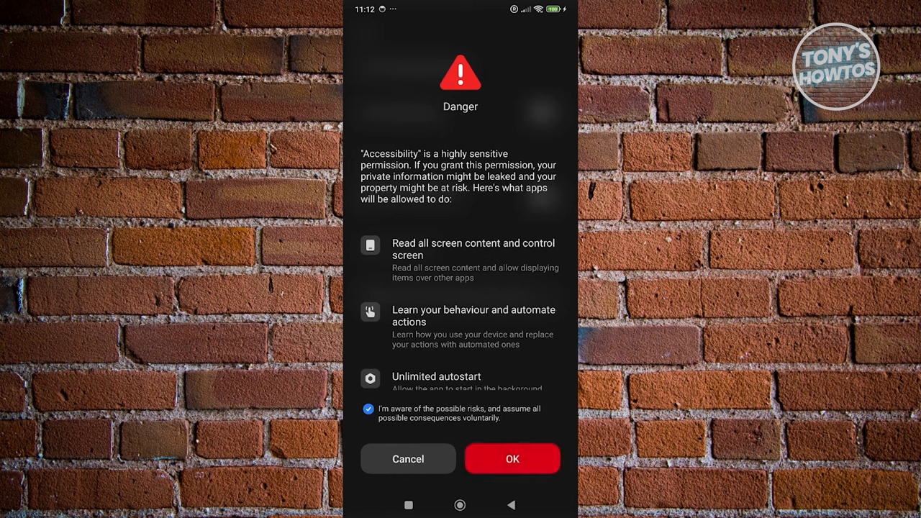
click(512, 459)
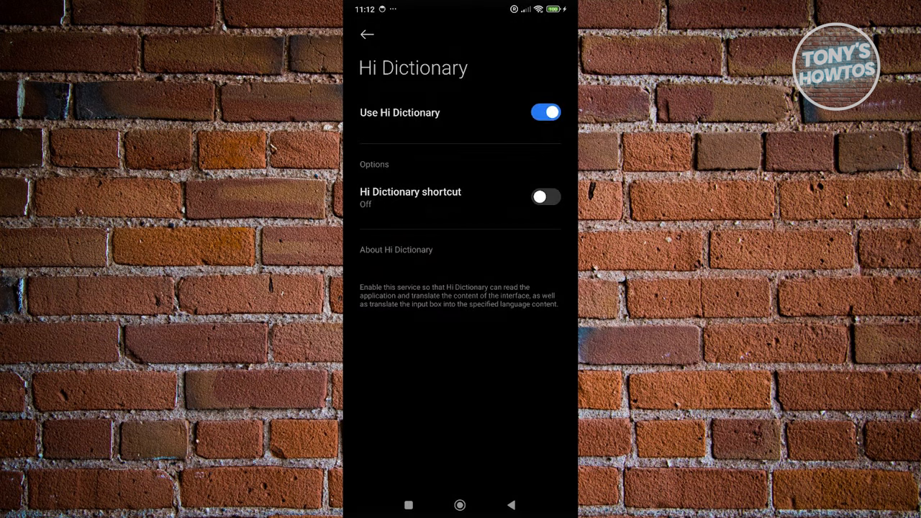
click(367, 35)
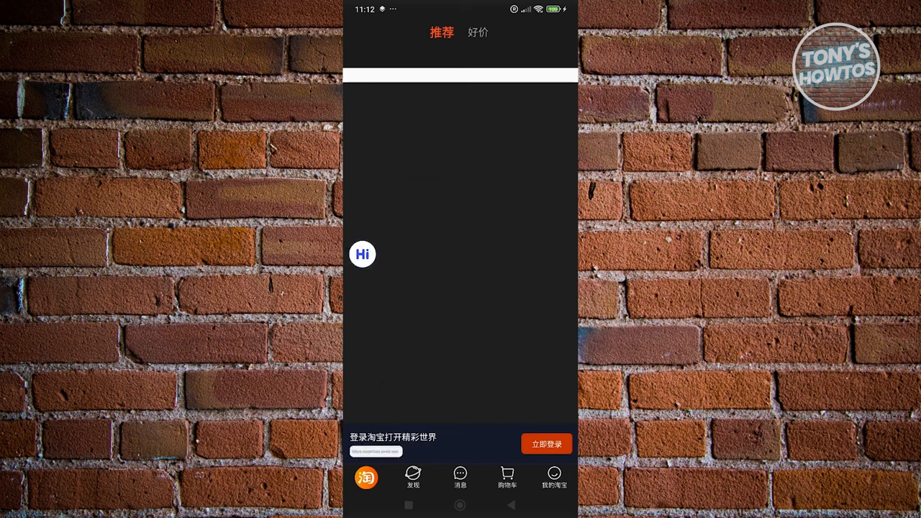
Use the floating Hi bubble to translate Taobao's Chinese text into English
click(362, 253)
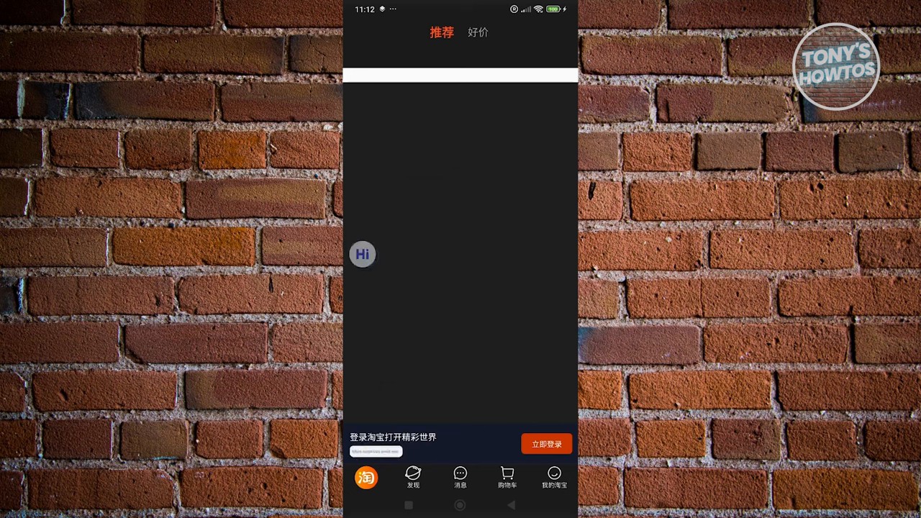